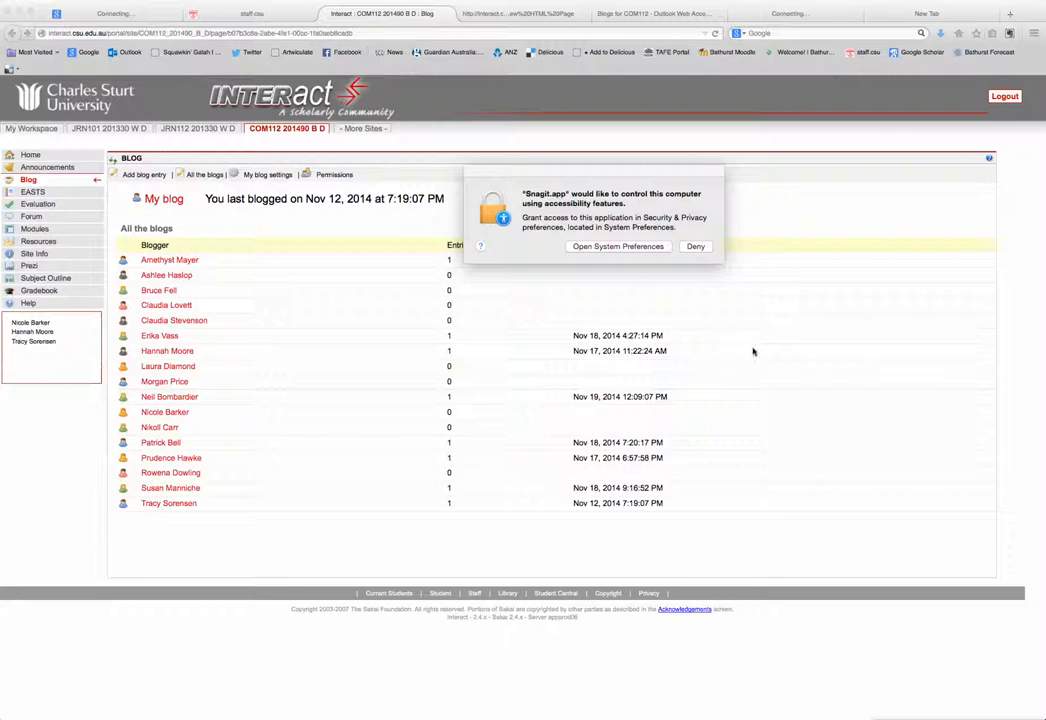
pyautogui.moveTo(637, 205)
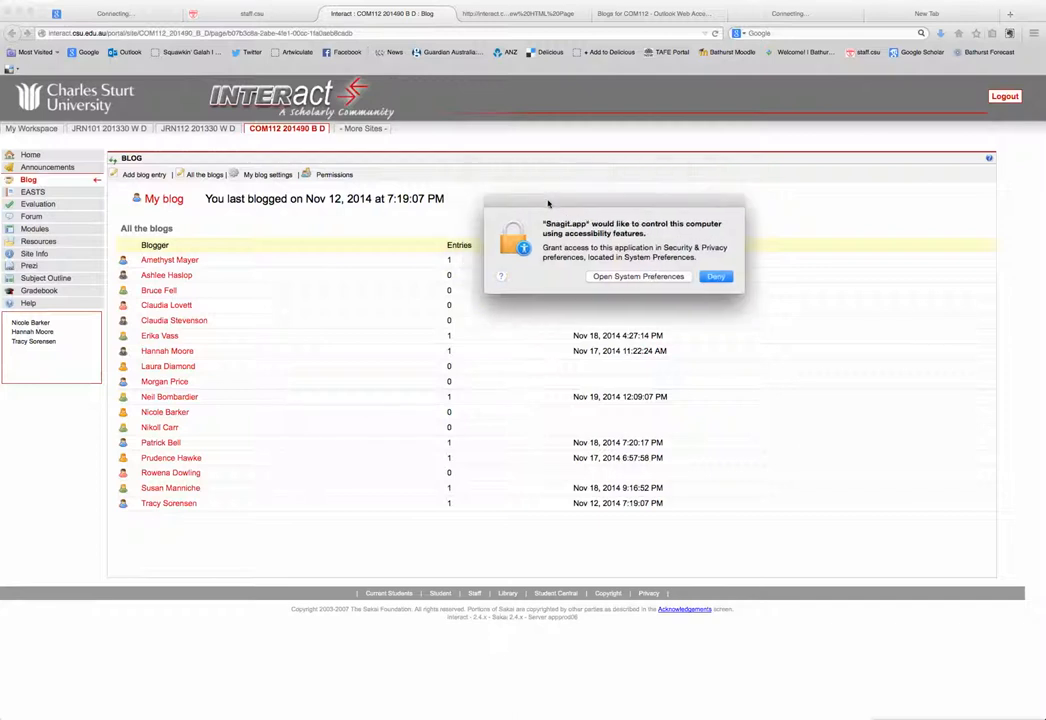
# Deny the Snagit accessibility permission prompt to reveal the All the blogs list
pyautogui.click(716, 276)
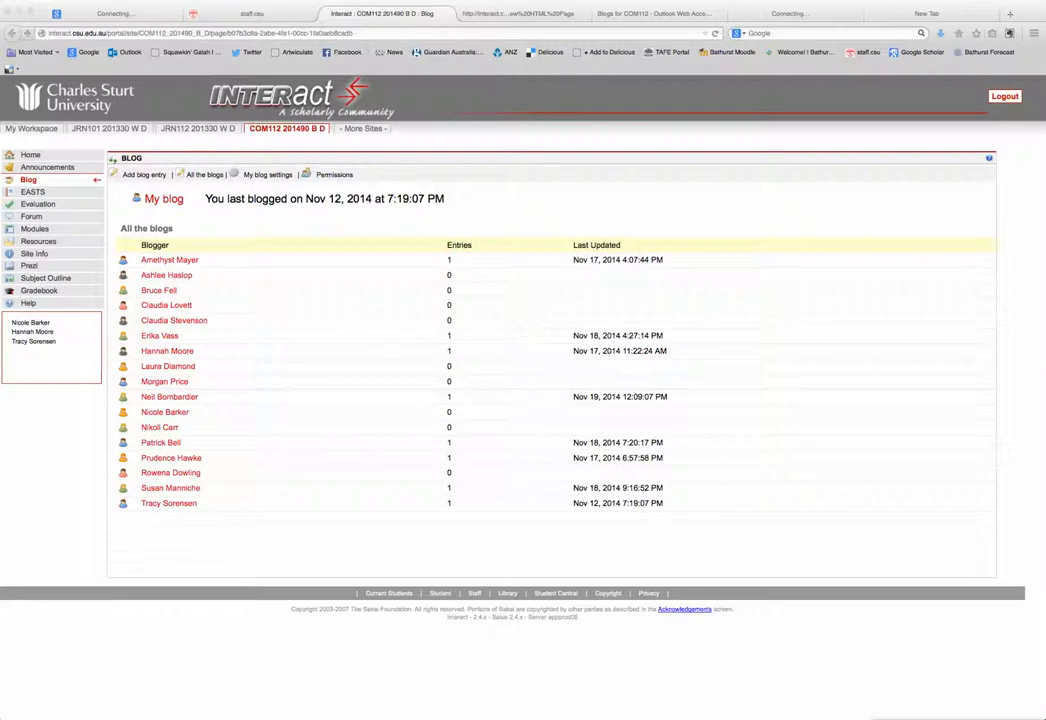
pyautogui.moveTo(951, 378)
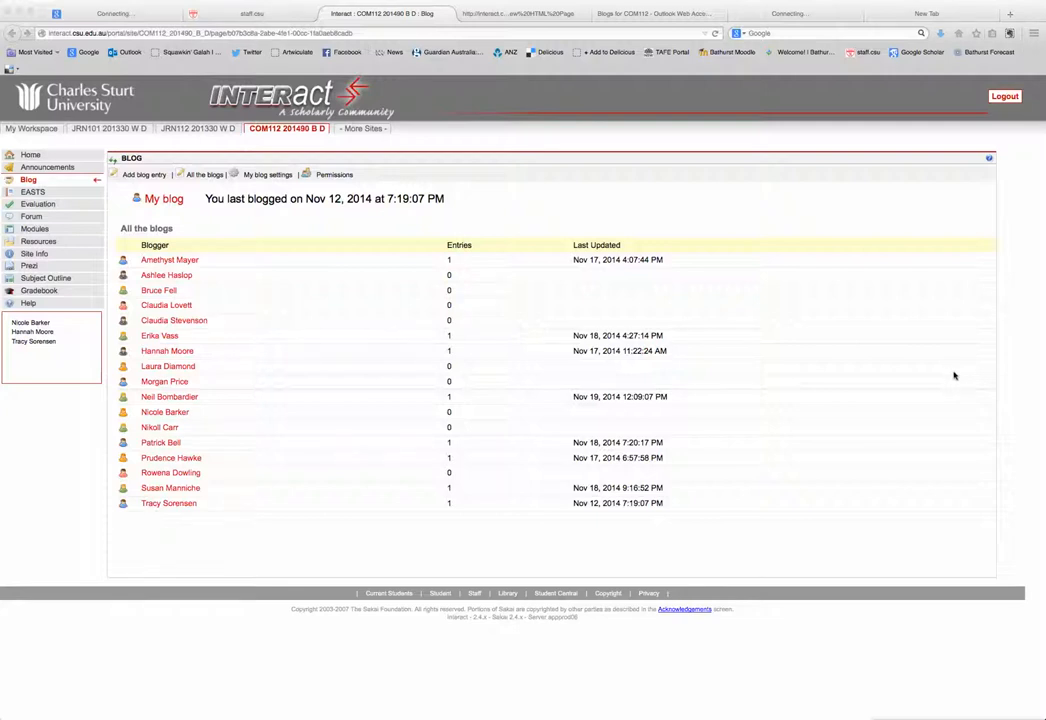
pyautogui.moveTo(575, 456)
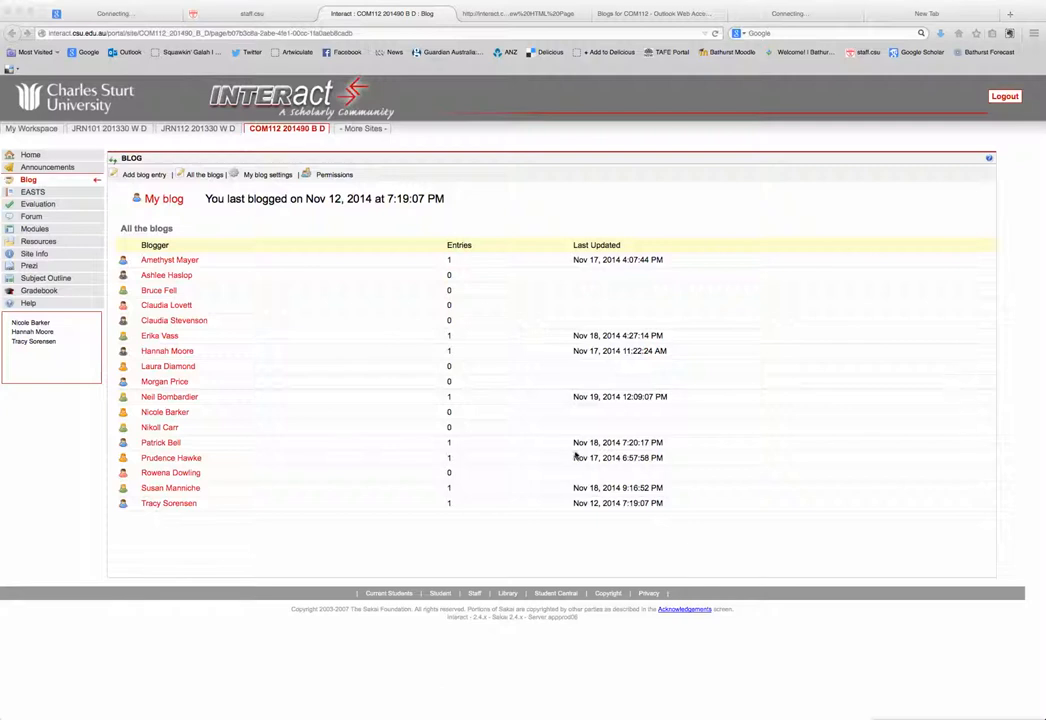
pyautogui.moveTo(684, 478)
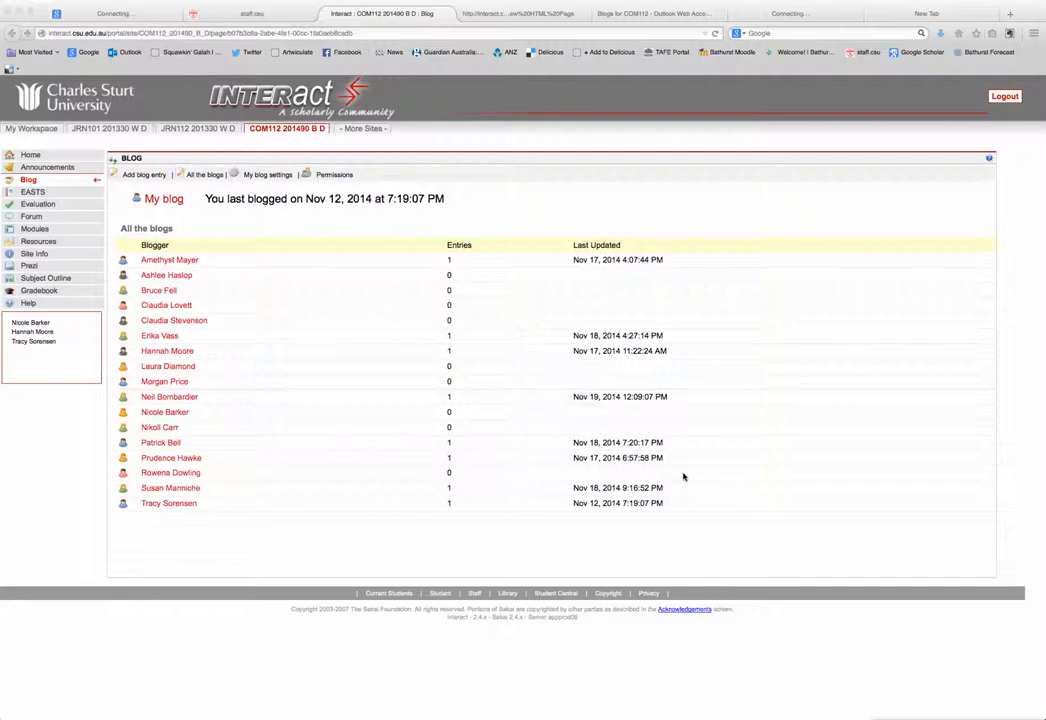
pyautogui.moveTo(266, 539)
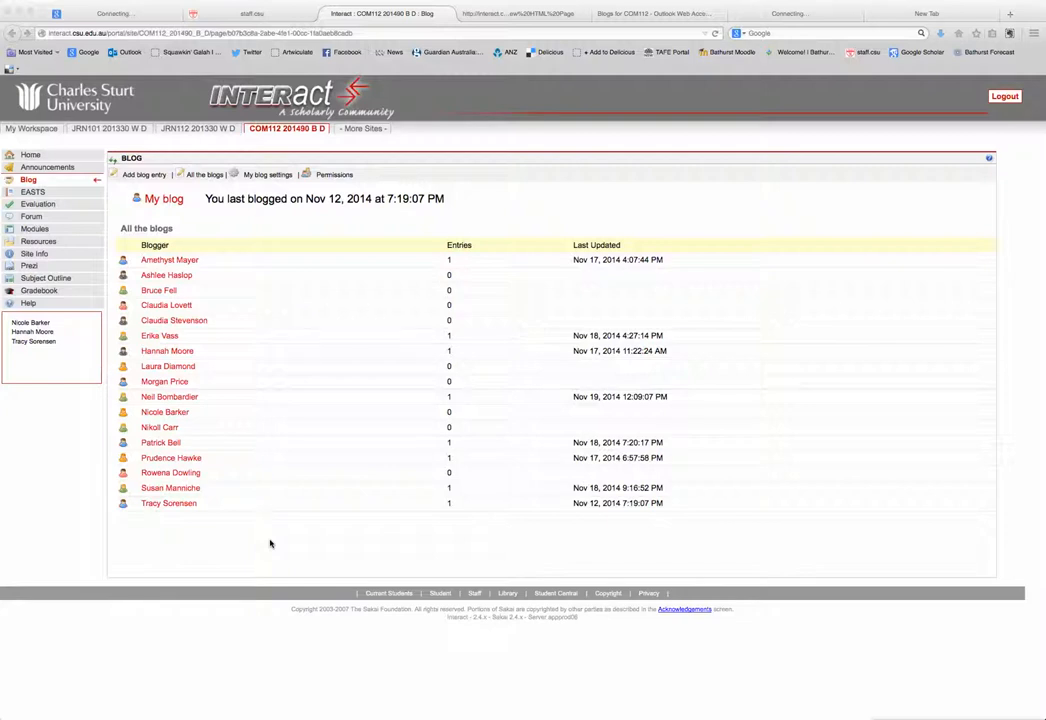
pyautogui.moveTo(199, 518)
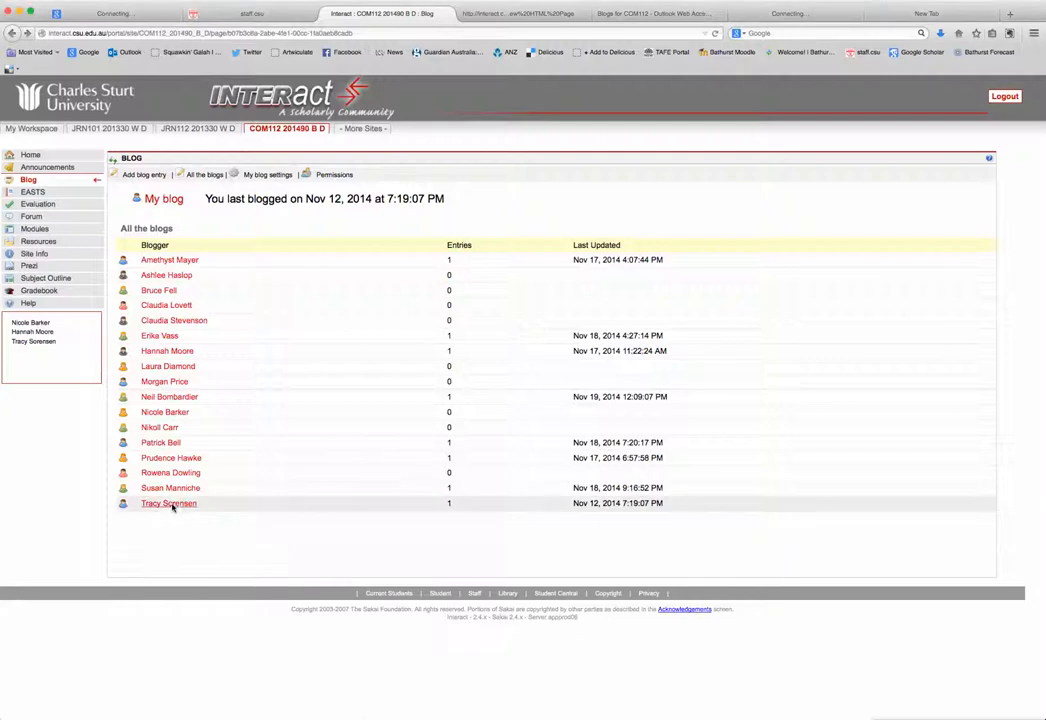
# Open the last blogger's blog and start editing the 'Welcome, everyone!' entry
pyautogui.click(168, 503)
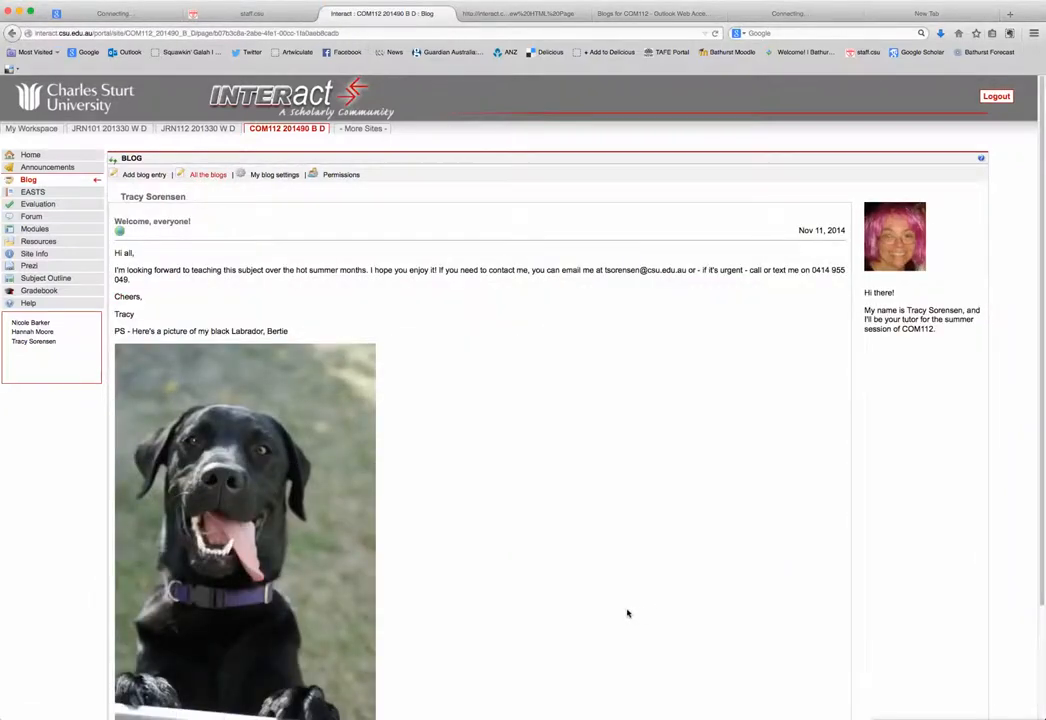
pyautogui.scroll(-3)
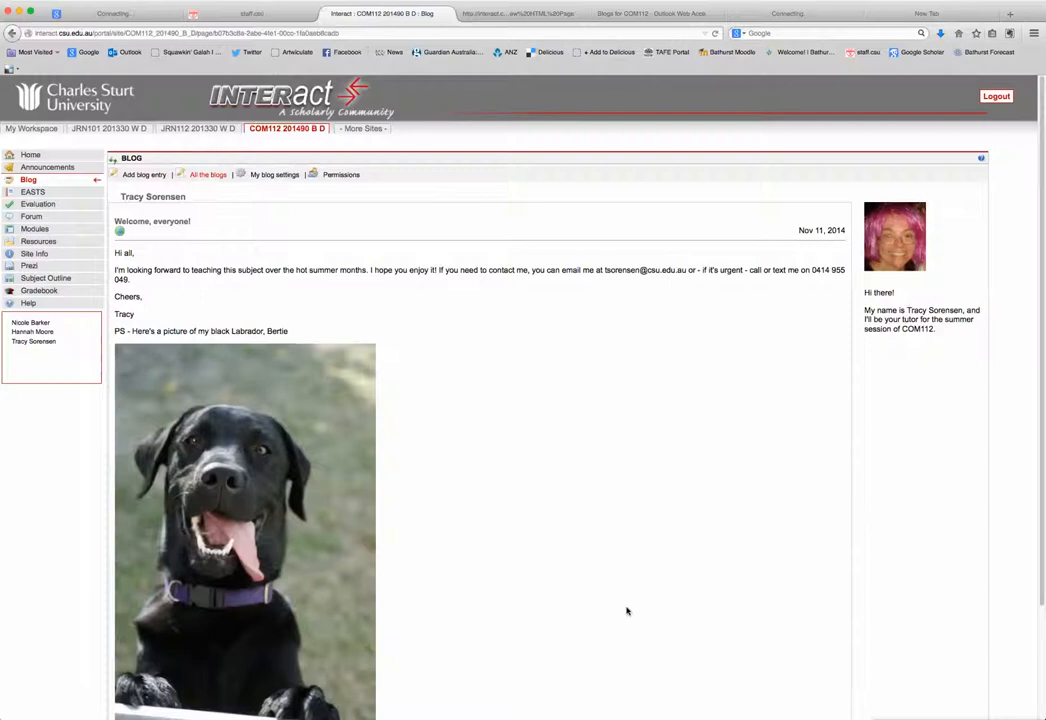
pyautogui.moveTo(626, 604)
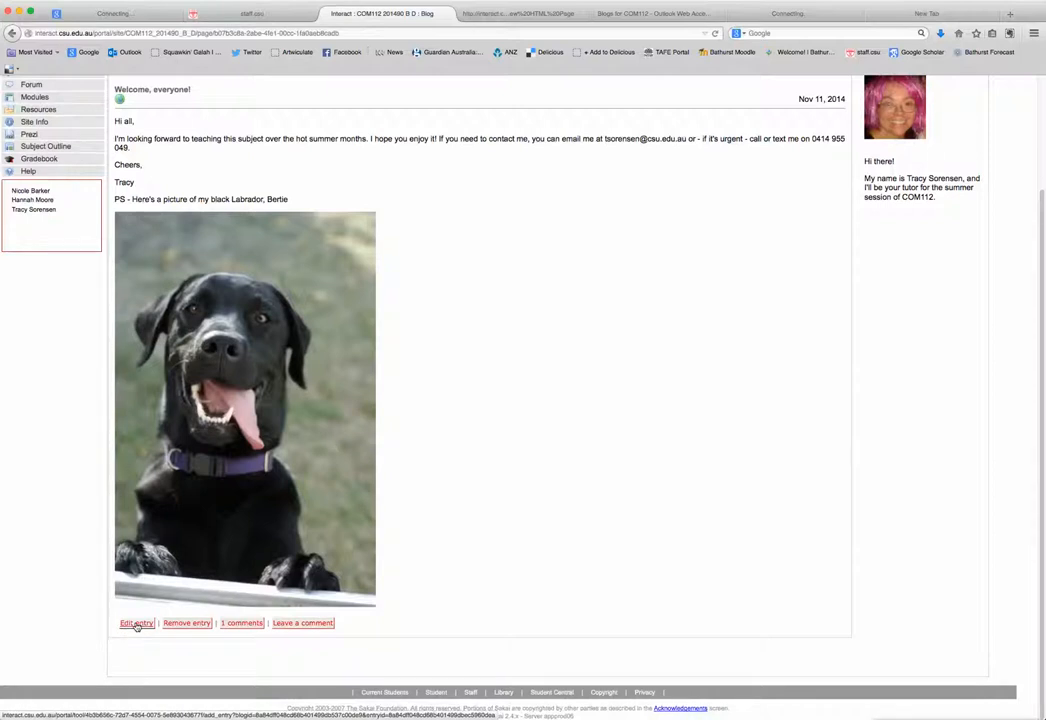
pyautogui.click(130, 622)
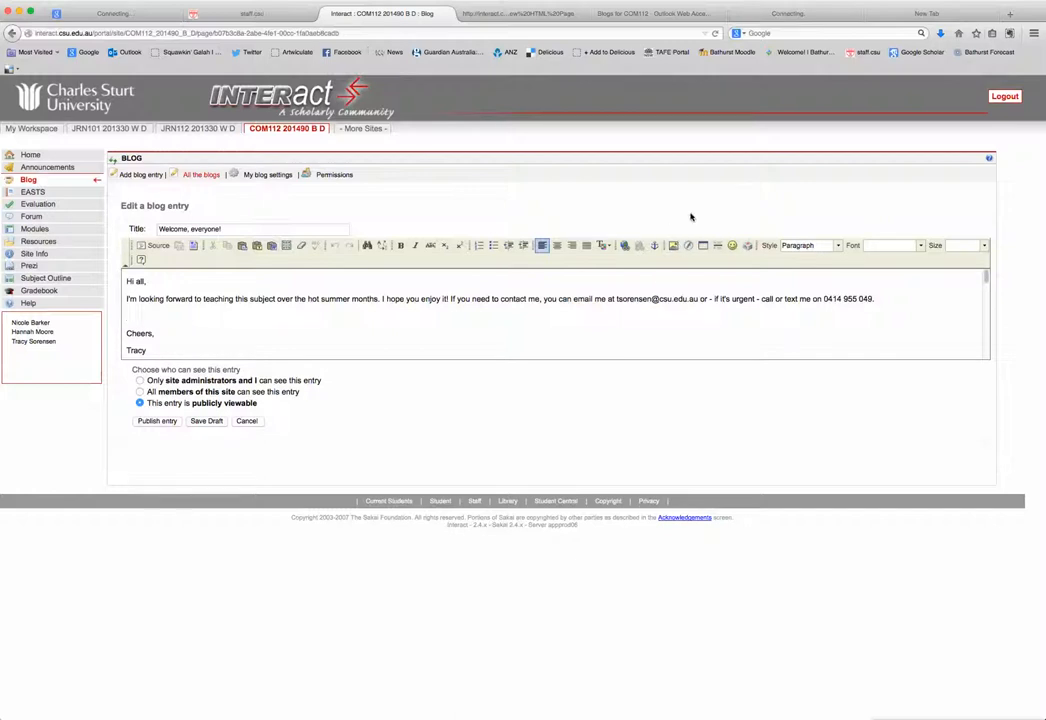
# Open the Insert/Edit Image dialog from the entry editor's toolbar
pyautogui.click(674, 245)
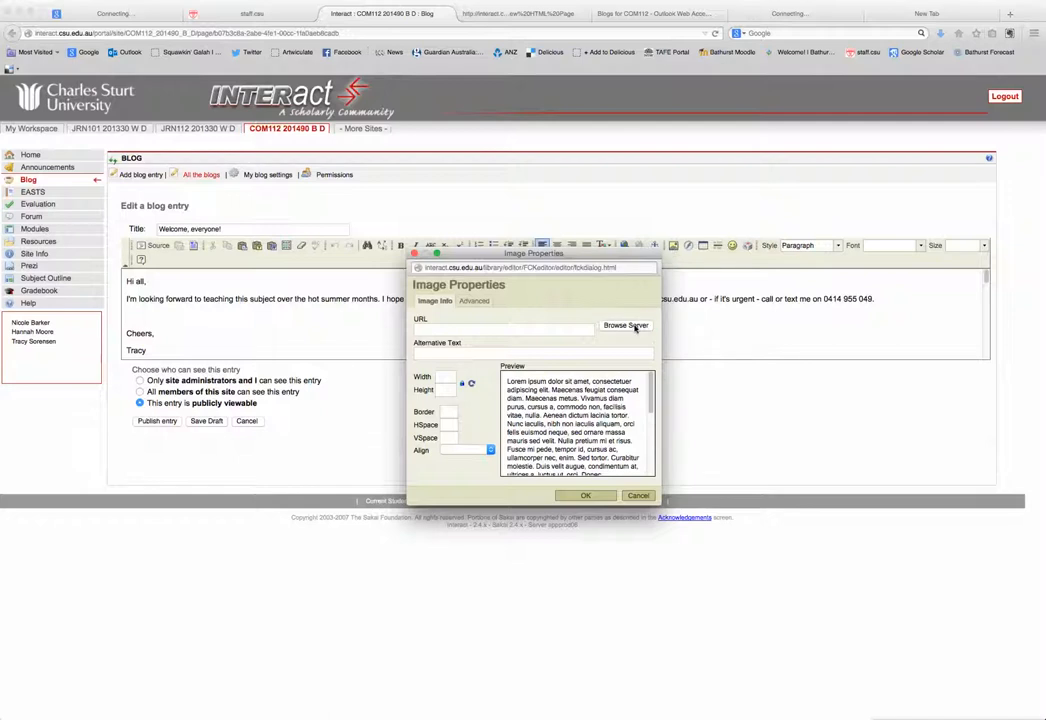
# Open Browse Server to view the COM112 site's stored image files
pyautogui.click(626, 325)
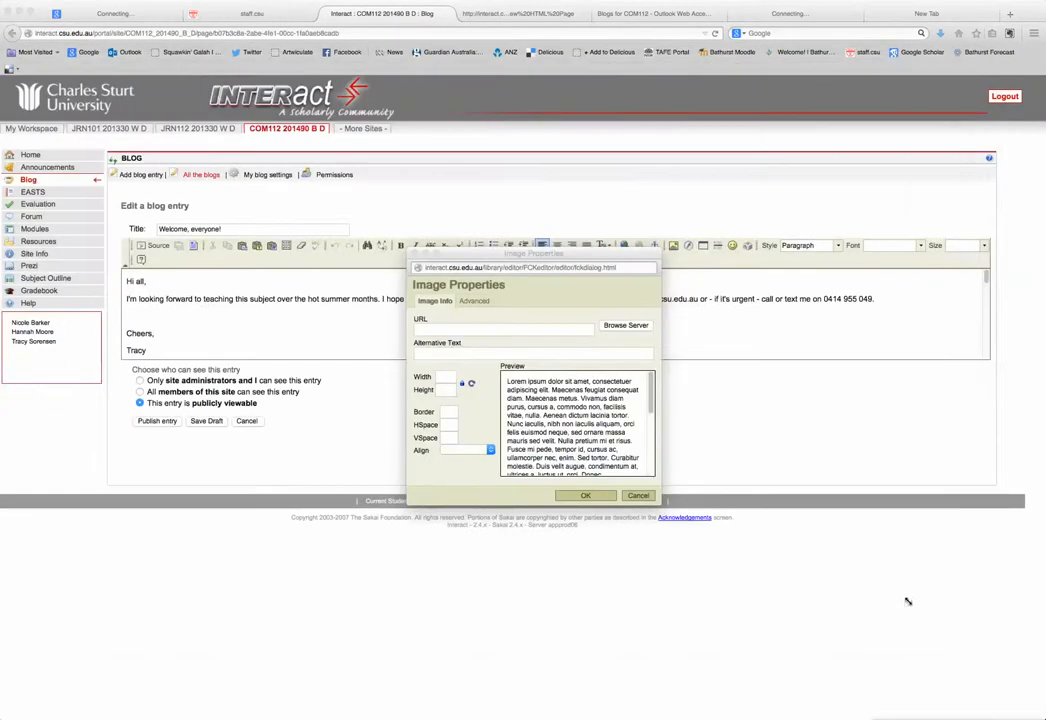
pyautogui.click(626, 325)
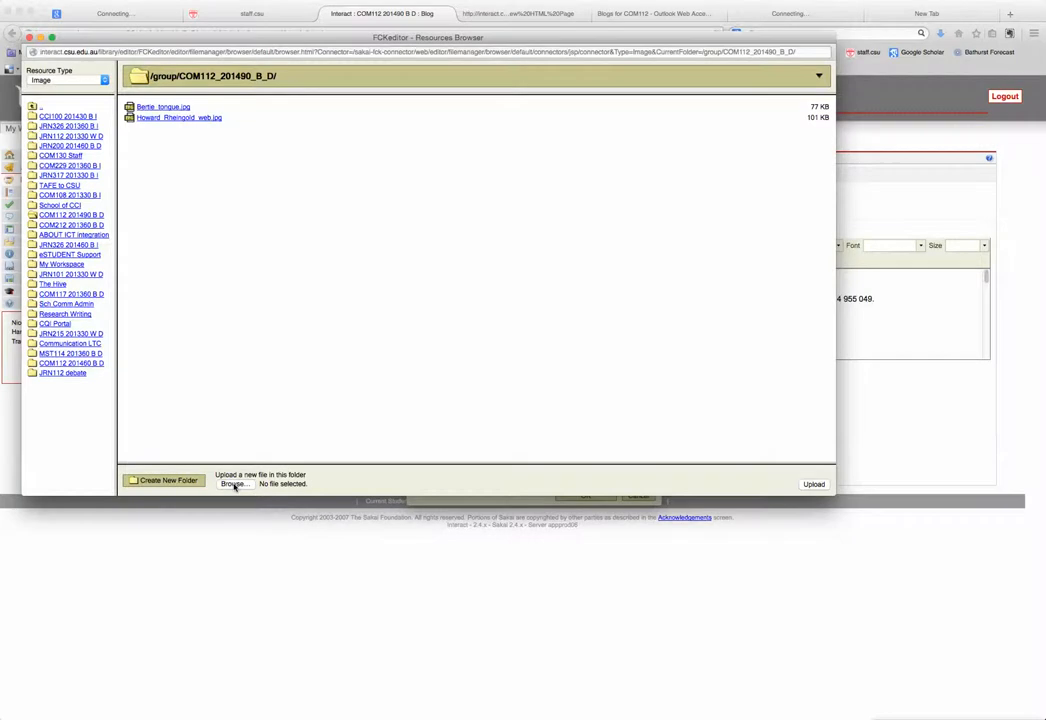
# Select picture121.jpg from Pictures > Dogs > Taro for upload
pyautogui.click(232, 484)
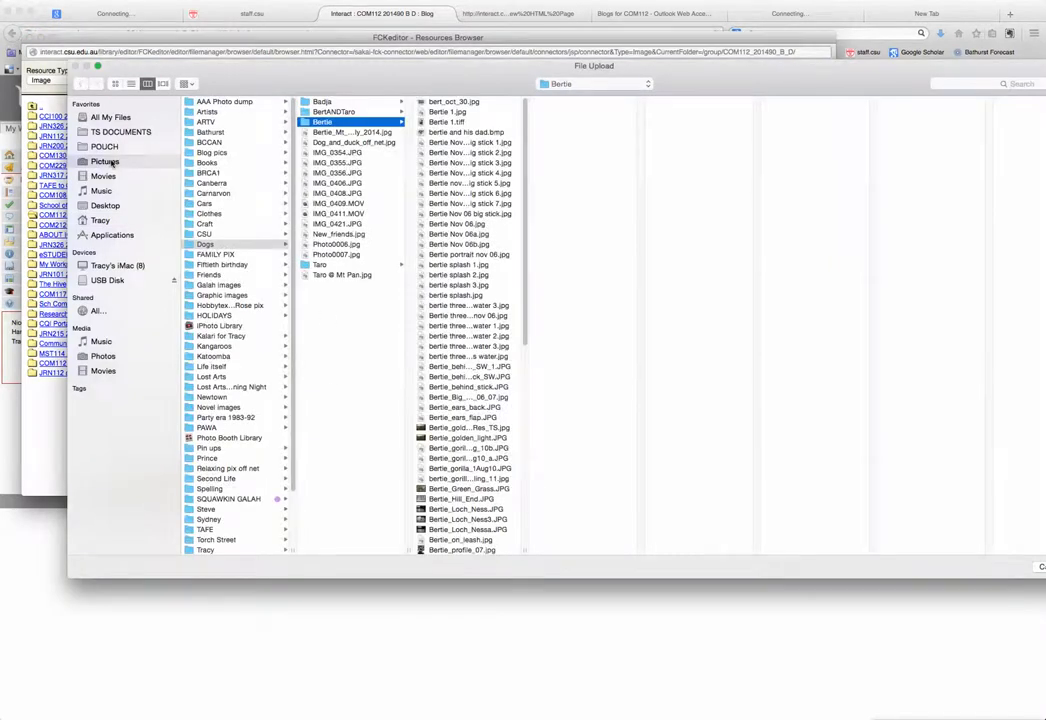
pyautogui.click(105, 161)
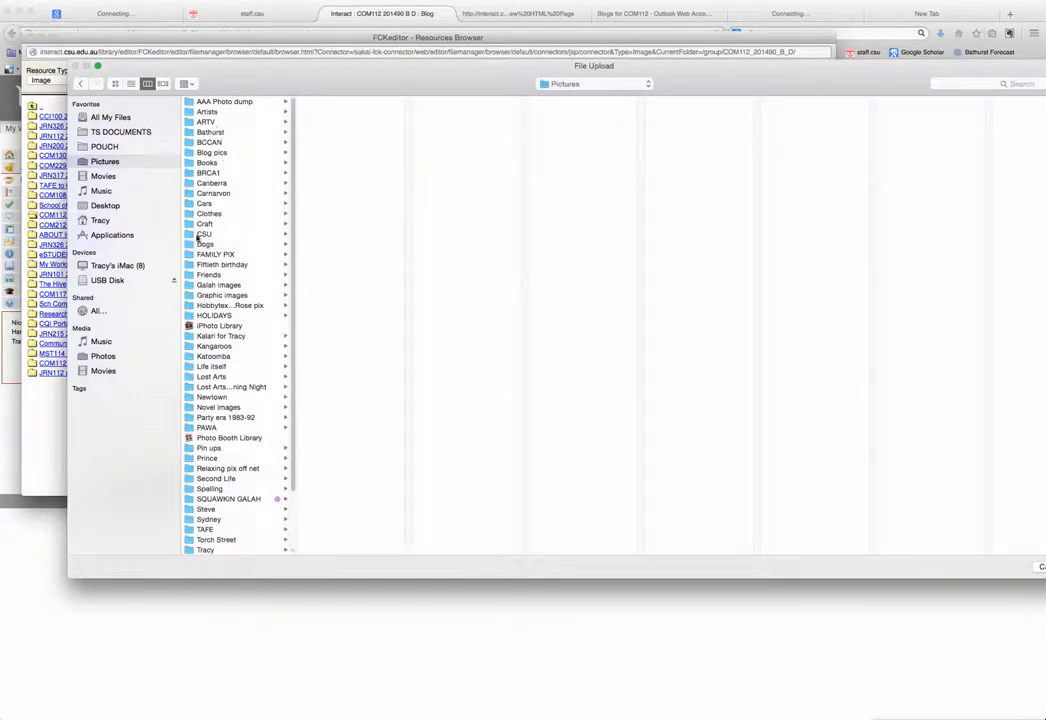
pyautogui.click(205, 244)
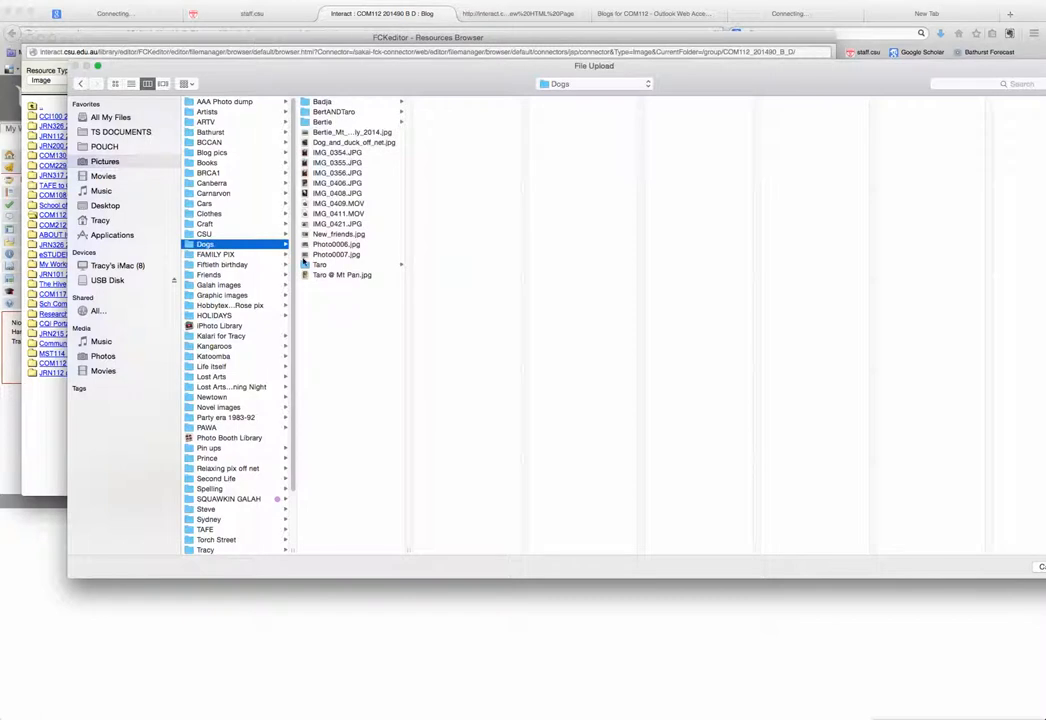
pyautogui.click(320, 264)
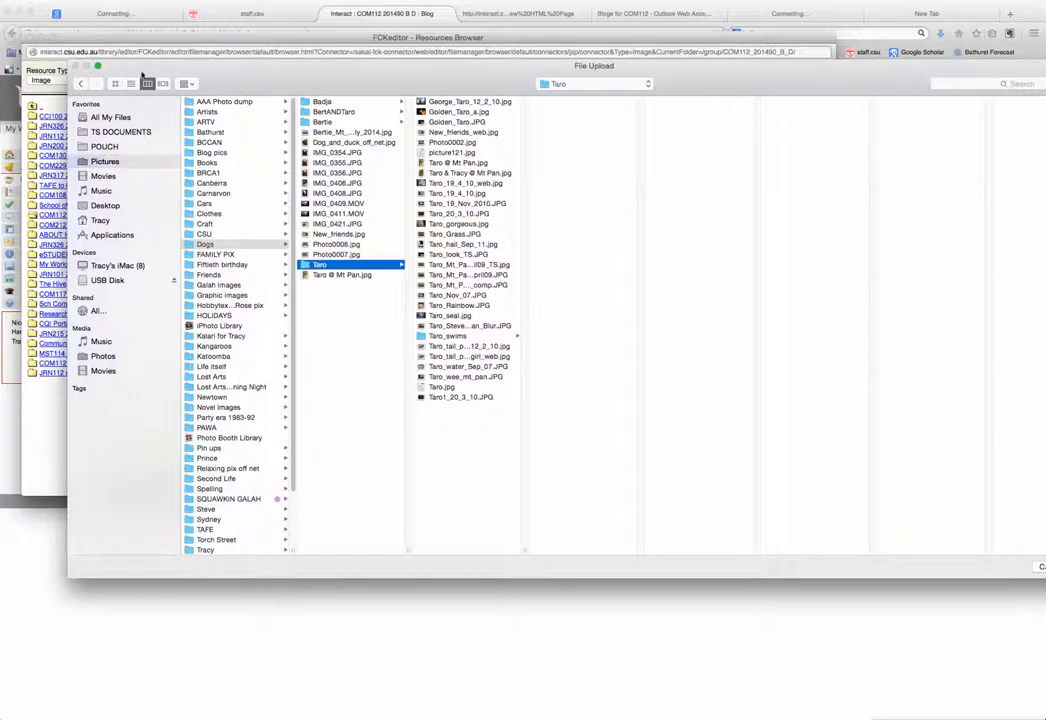
pyautogui.click(131, 83)
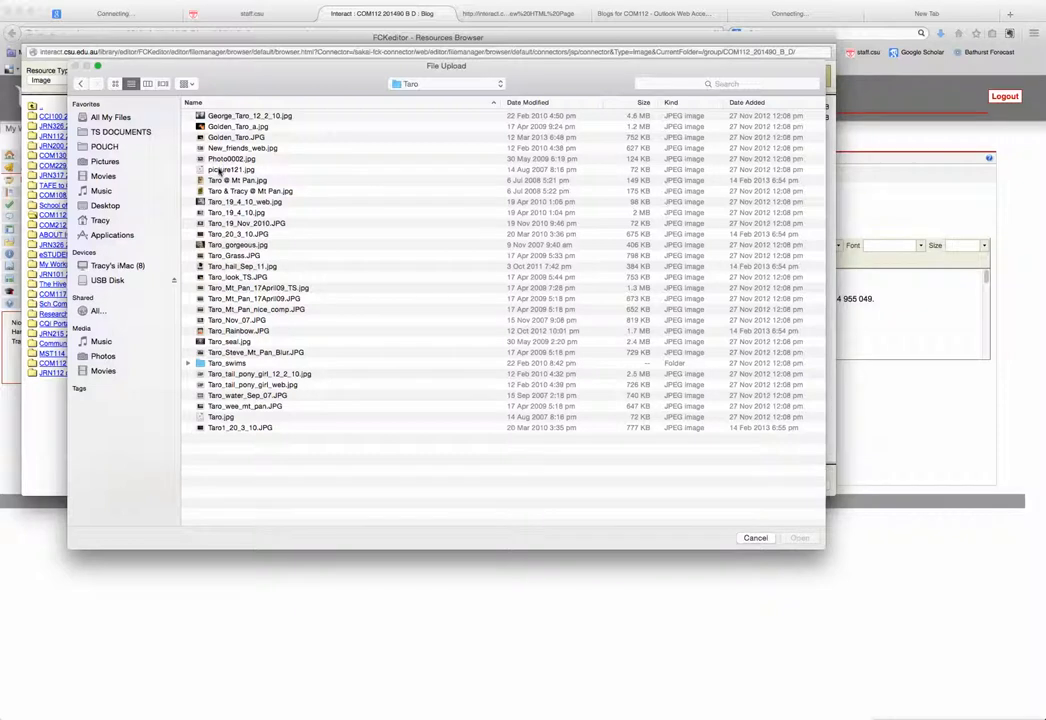
pyautogui.click(230, 169)
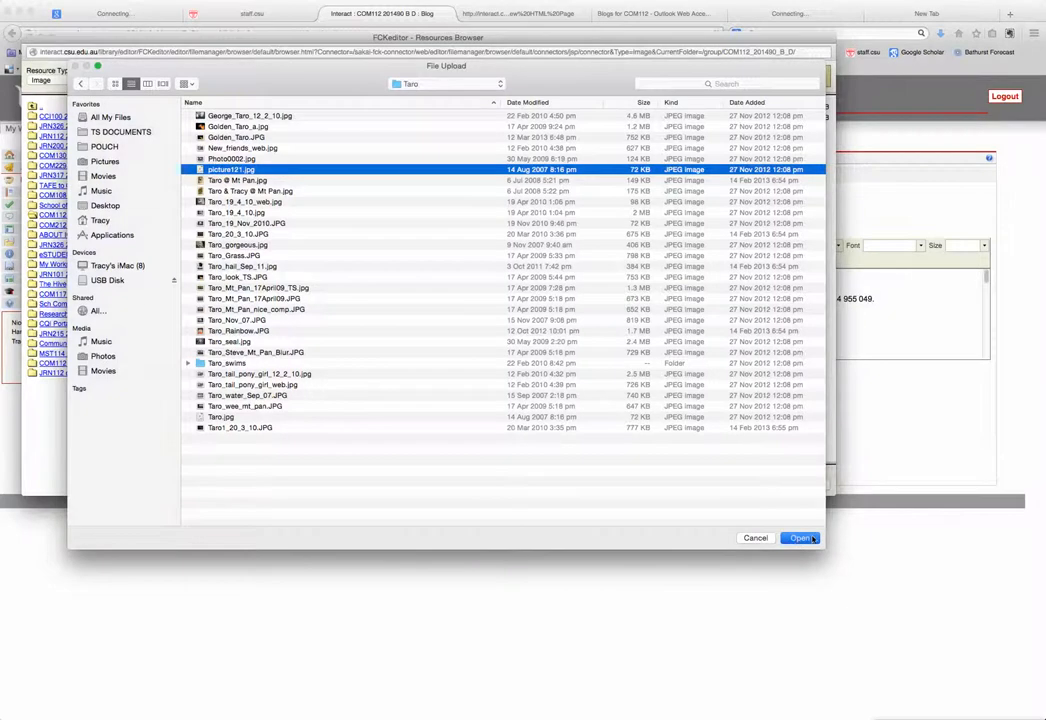
# Upload picture121.jpg and choose it, filling Image Properties with its URL and preview
pyautogui.click(798, 538)
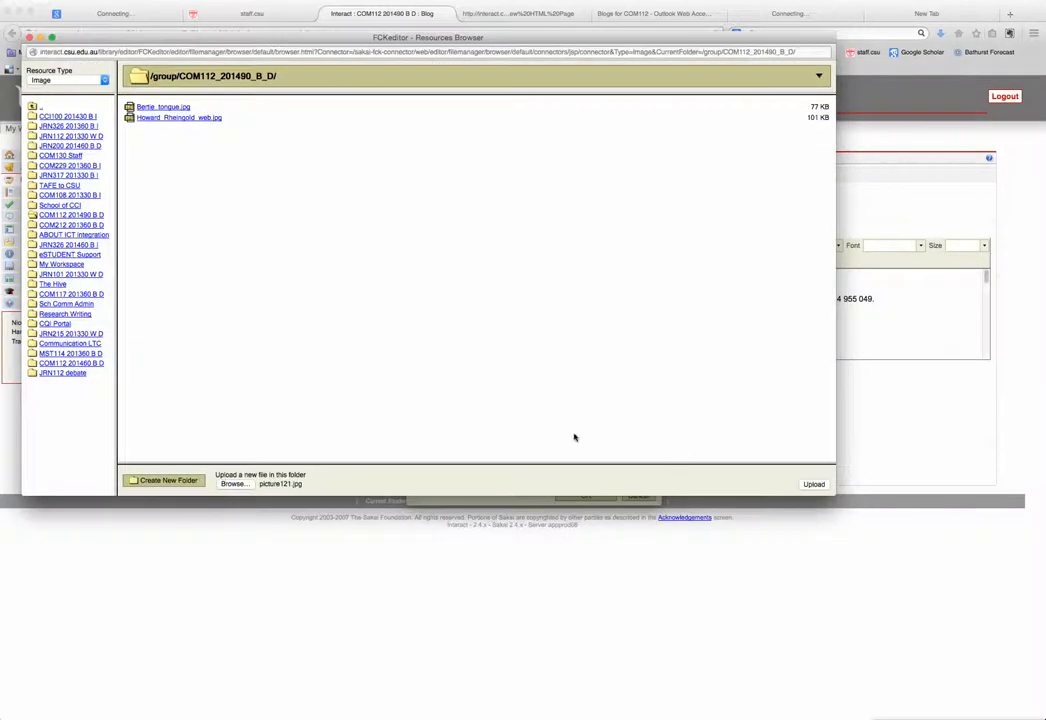
pyautogui.moveTo(463, 459)
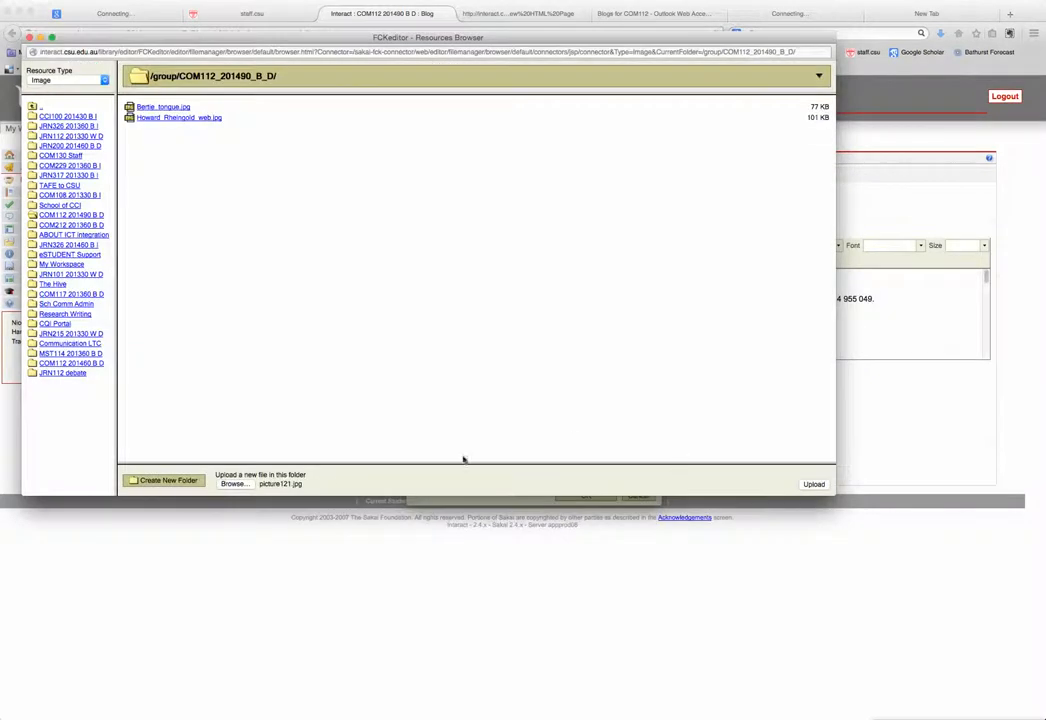
pyautogui.moveTo(294, 470)
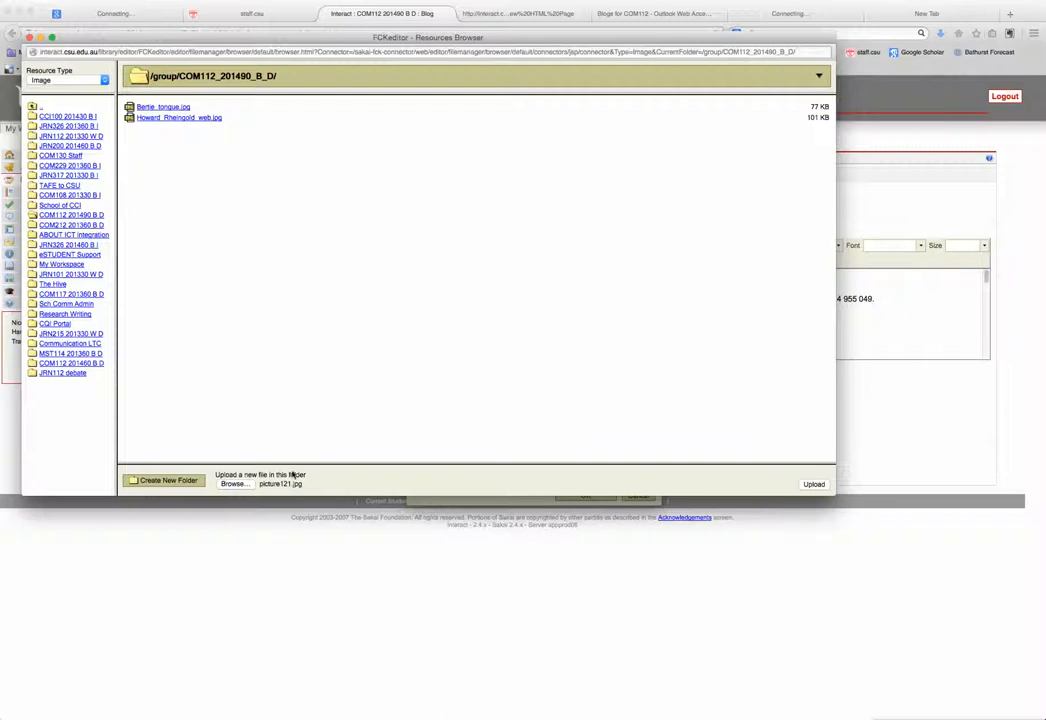
pyautogui.moveTo(223, 419)
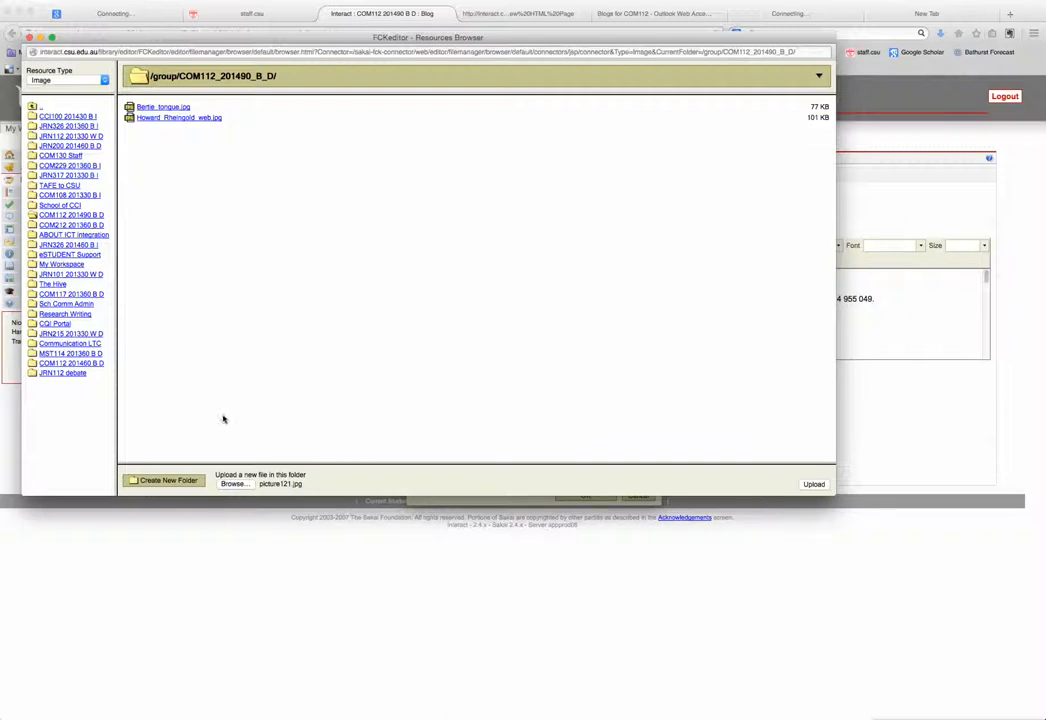
pyautogui.moveTo(316, 485)
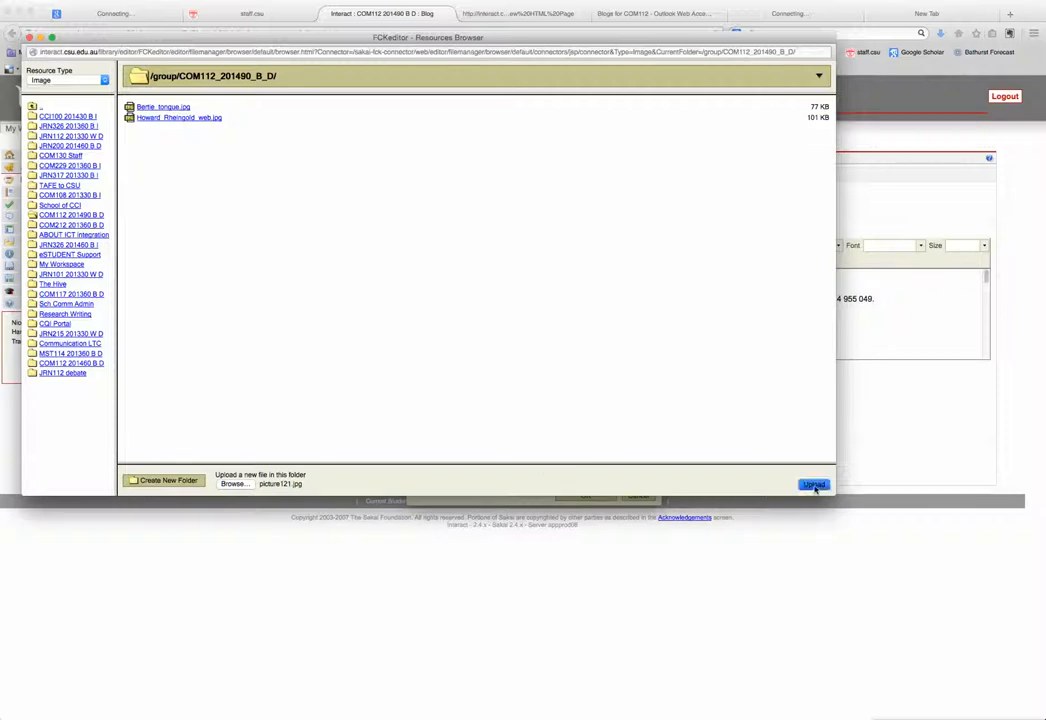
pyautogui.click(813, 484)
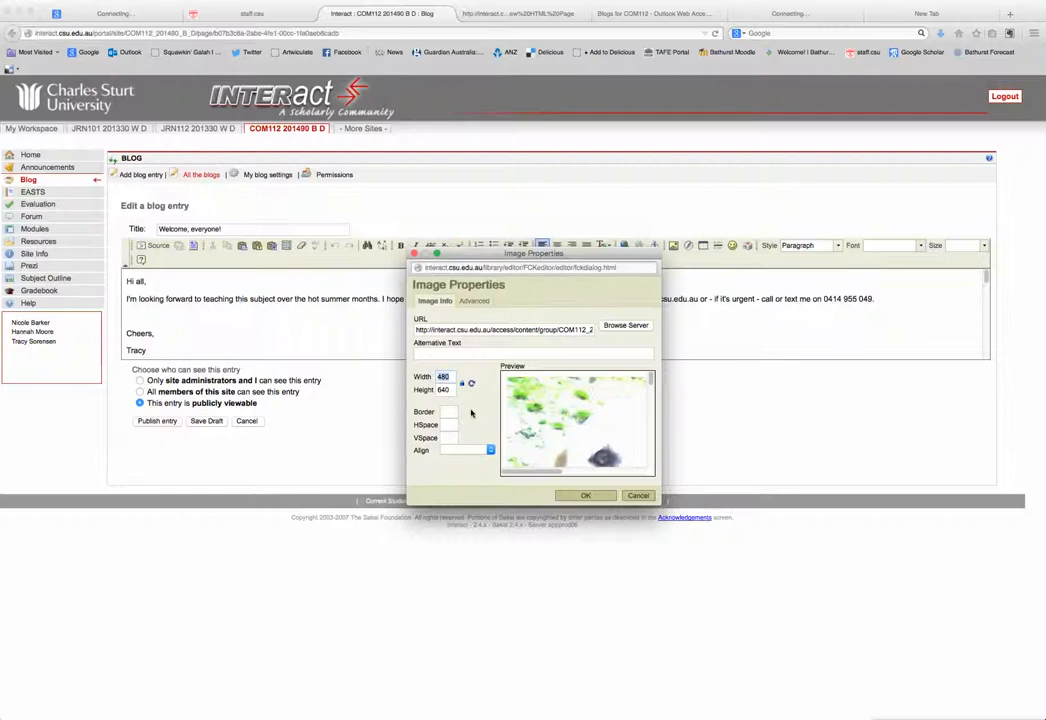
# Insert the photo at width 100, border/spacing 1, left-aligned, alt text 'Taro - white labrador'
pyautogui.write('100')
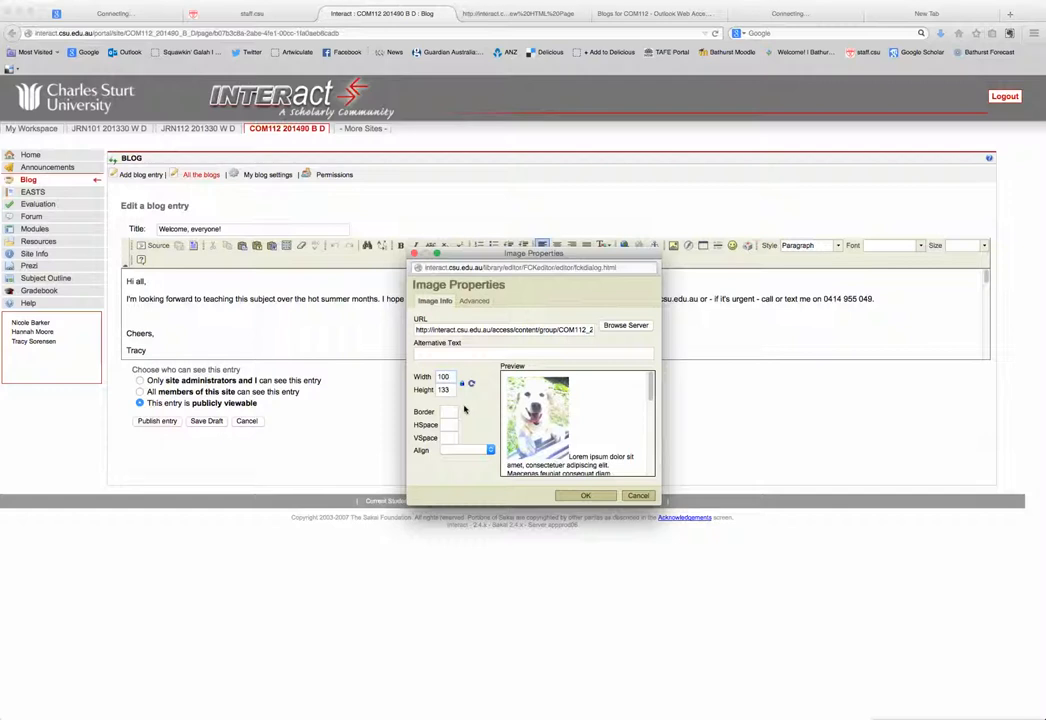
pyautogui.write('1')
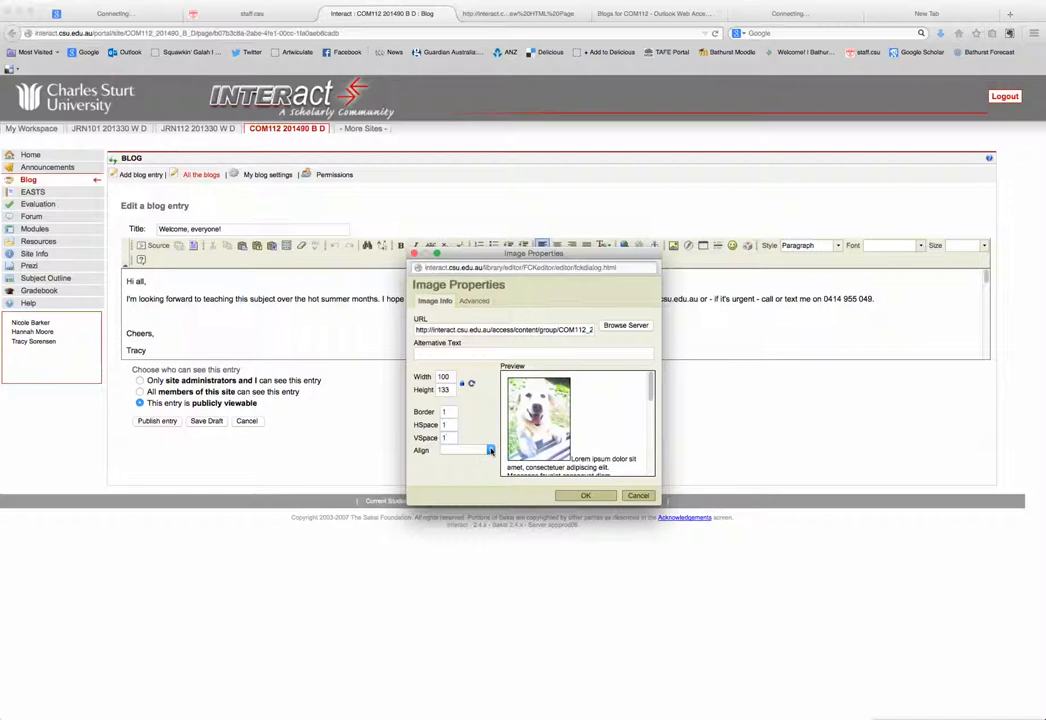
pyautogui.click(467, 450)
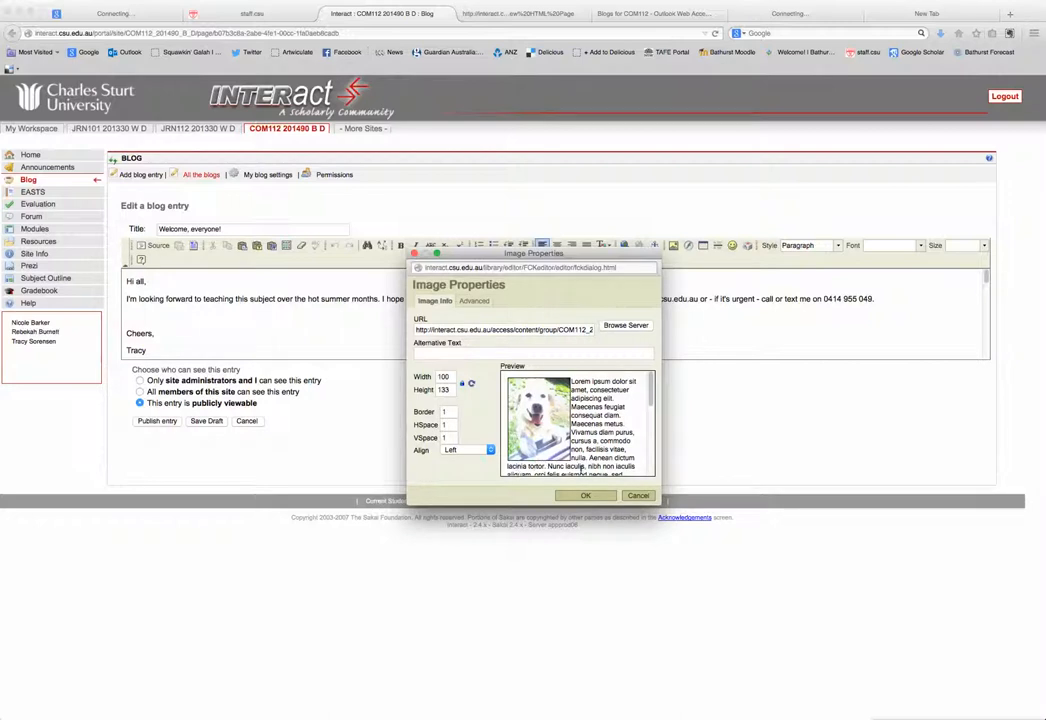
pyautogui.click(478, 352)
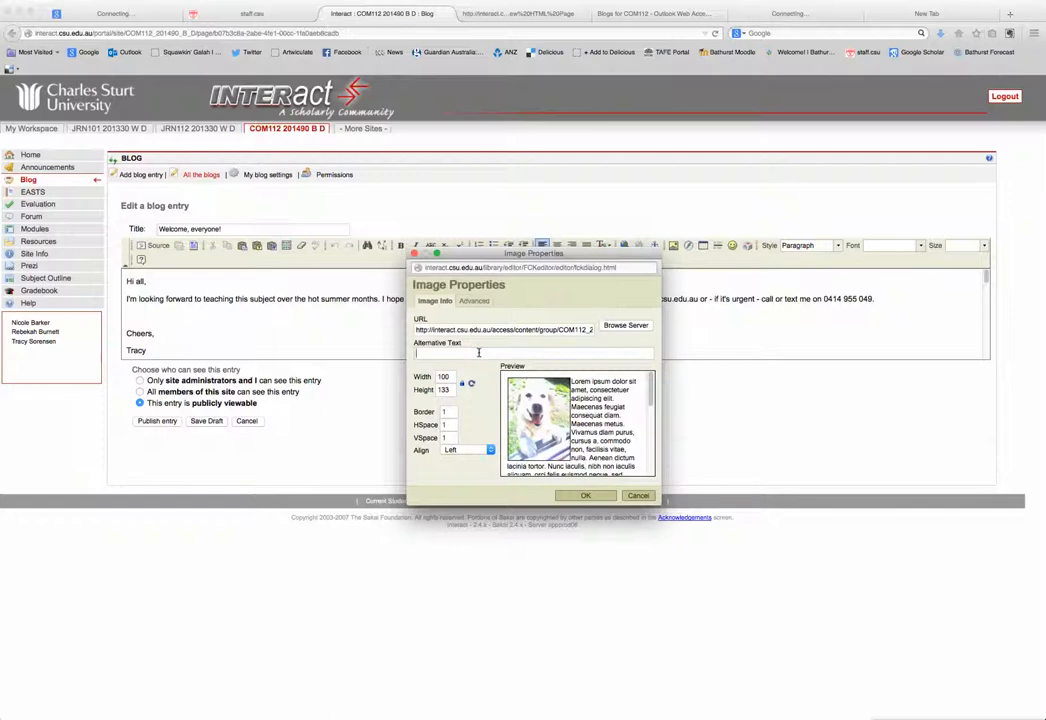
pyautogui.write('T')
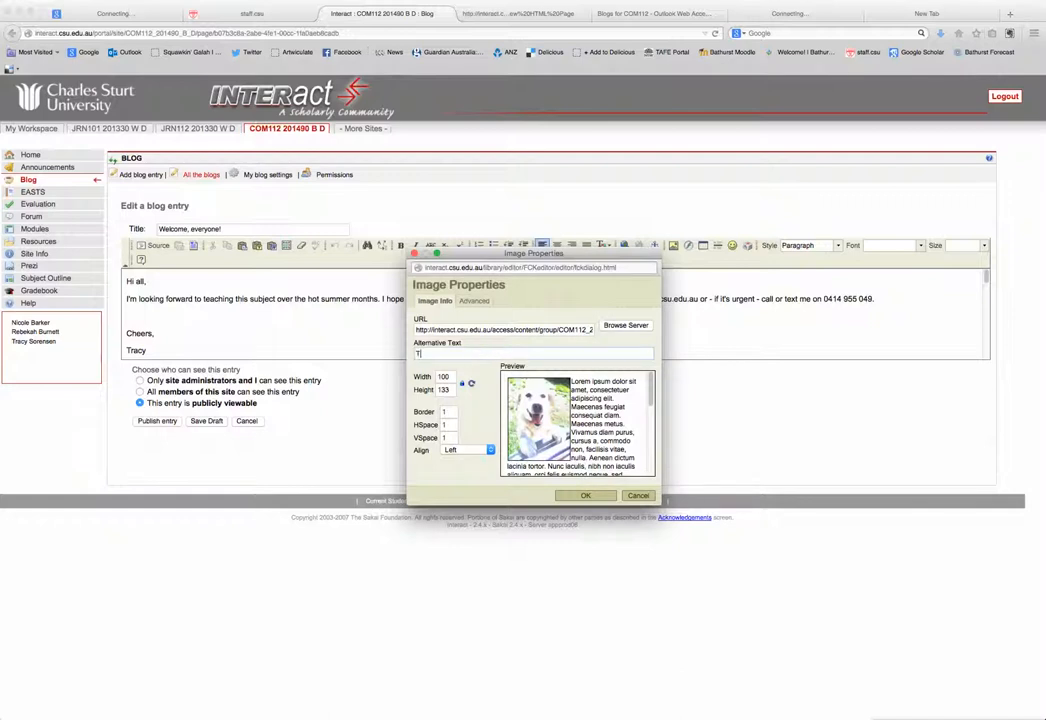
pyautogui.write('Taro - white labrador')
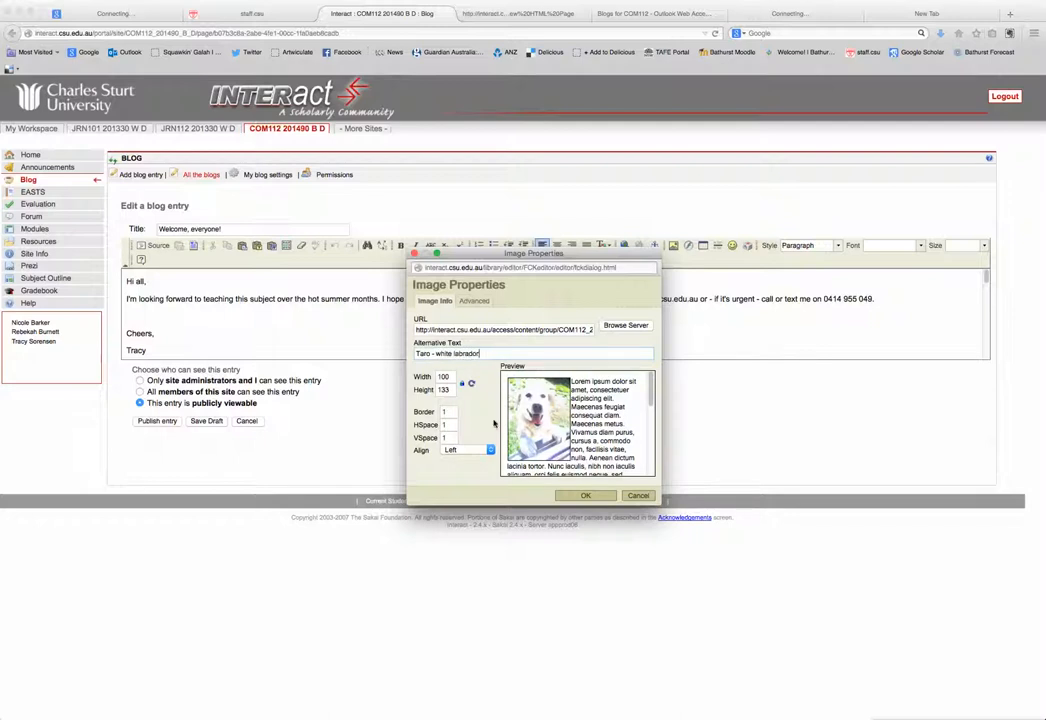
pyautogui.moveTo(517, 487)
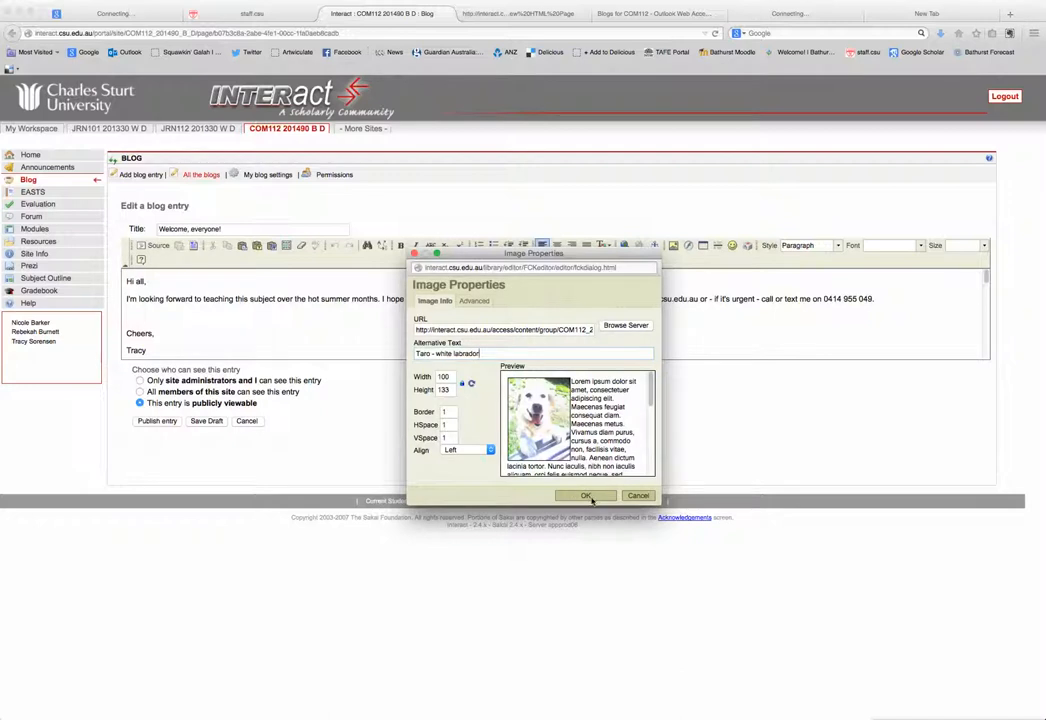
pyautogui.click(584, 496)
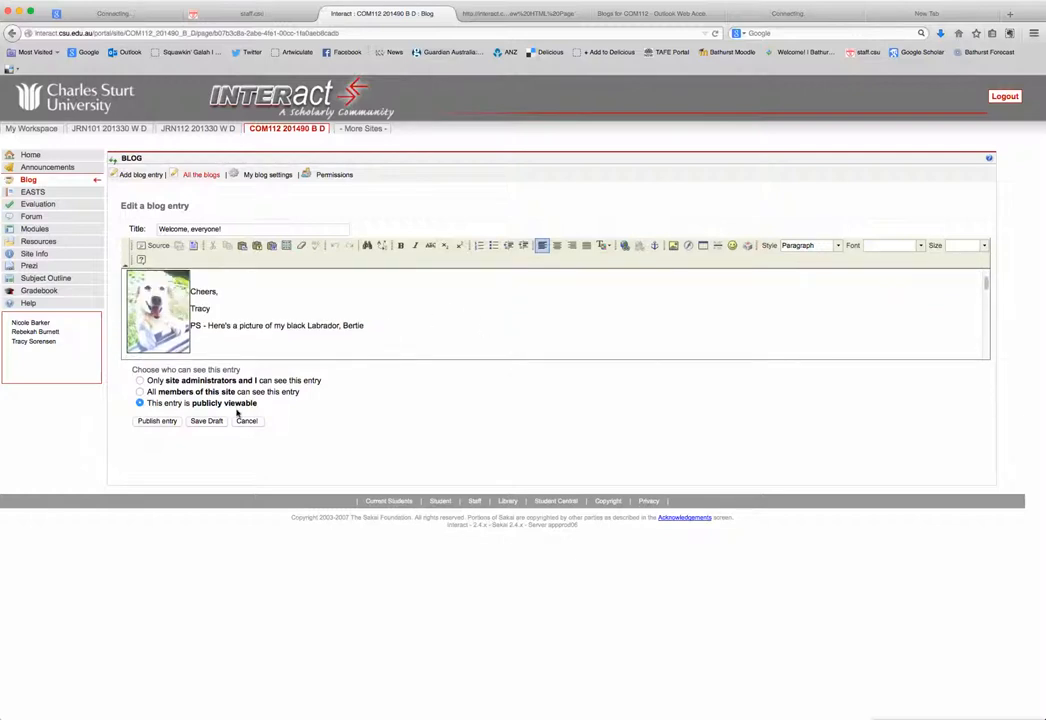
# Publish the updated 'Welcome, everyone!' entry
pyautogui.click(156, 420)
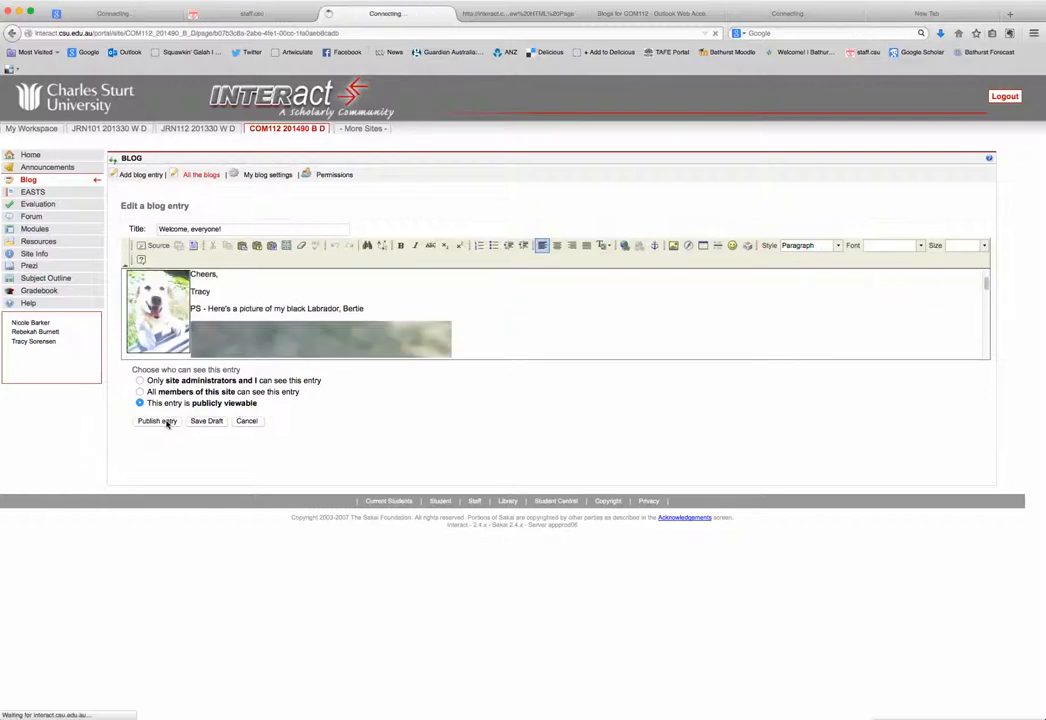
pyautogui.click(155, 420)
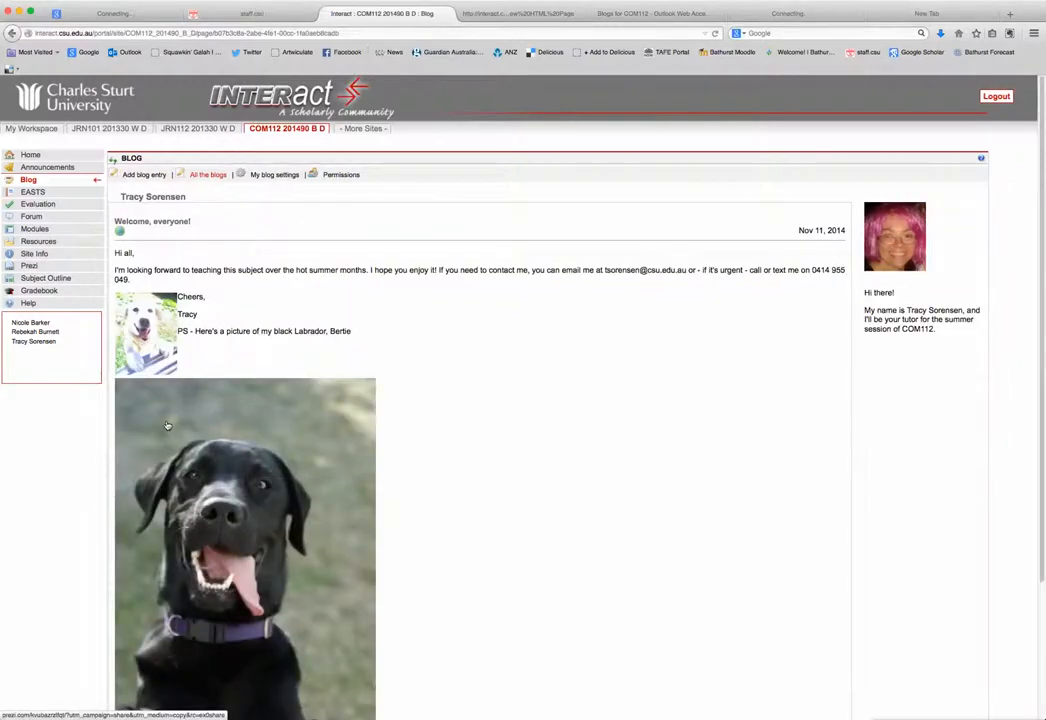
pyautogui.moveTo(507, 434)
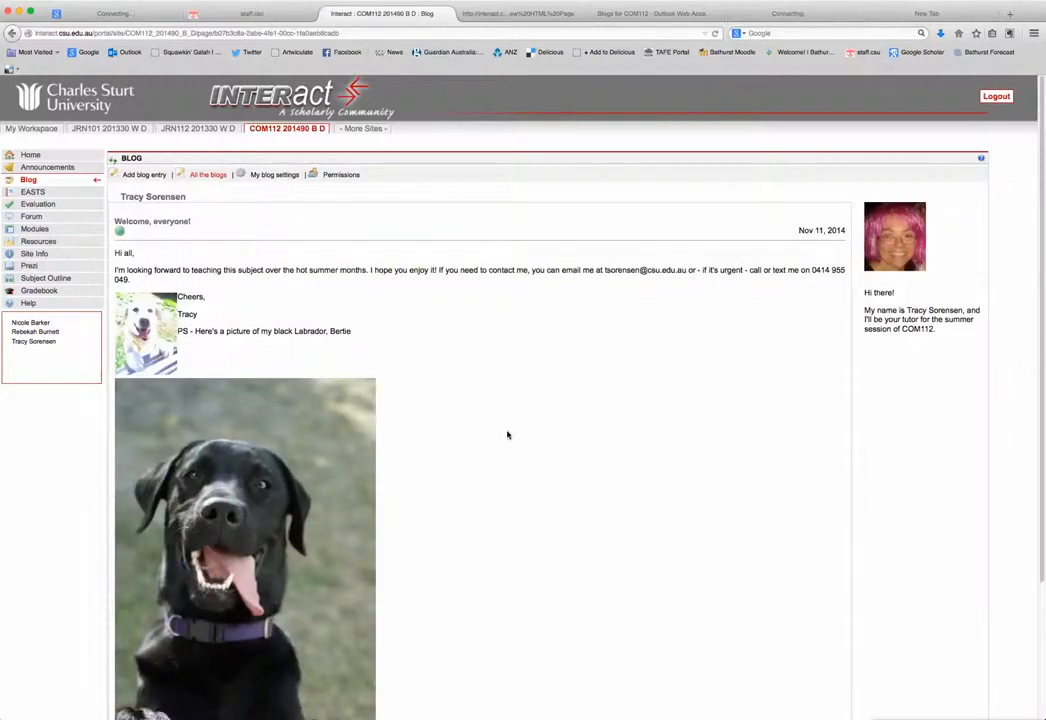
pyautogui.moveTo(210, 362)
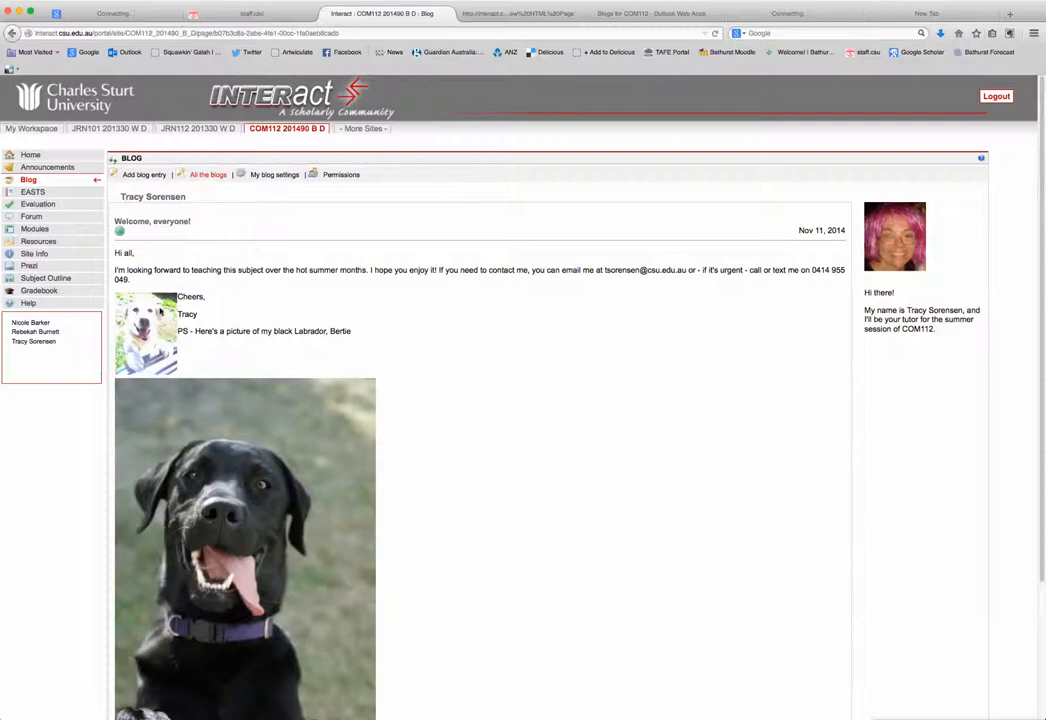
pyautogui.moveTo(540, 529)
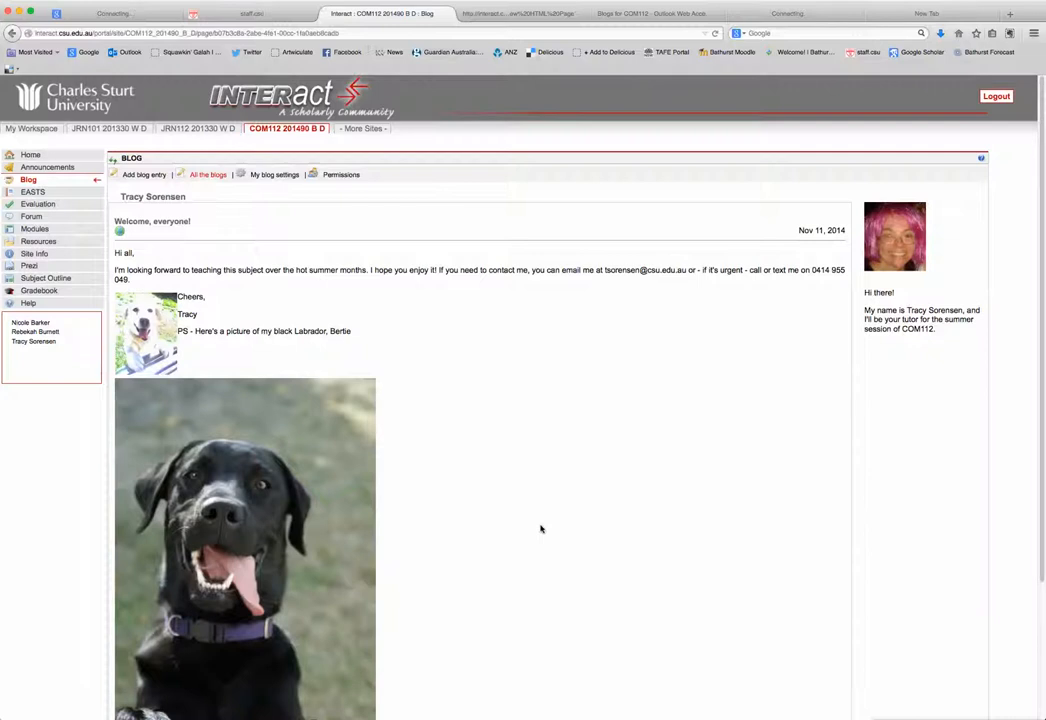
pyautogui.moveTo(840, 650)
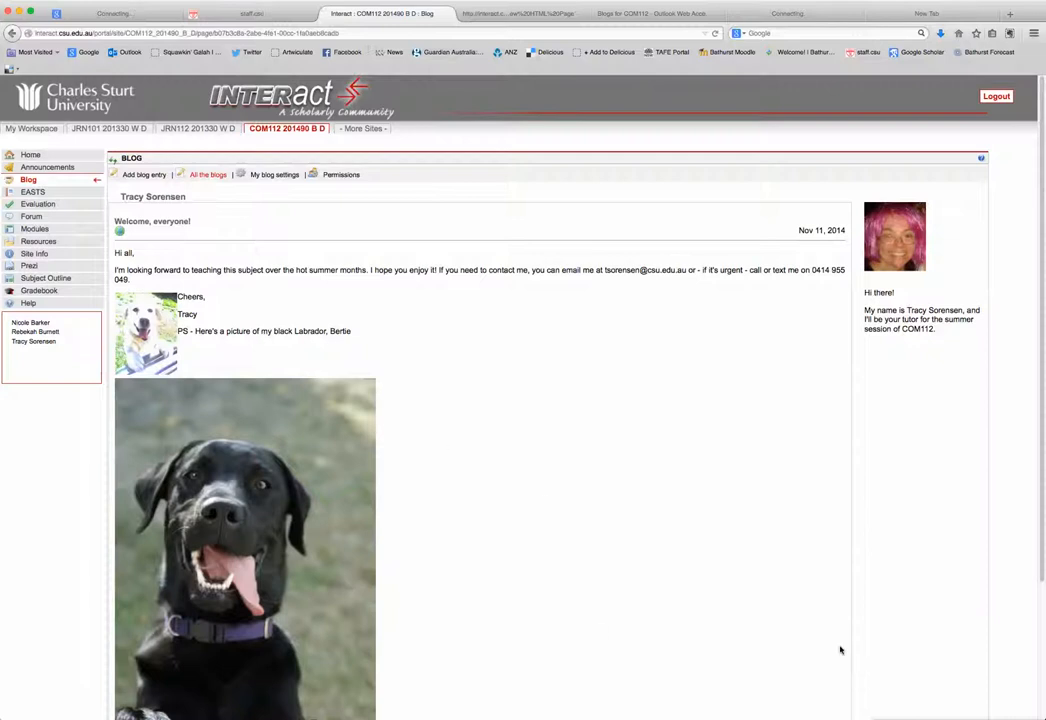